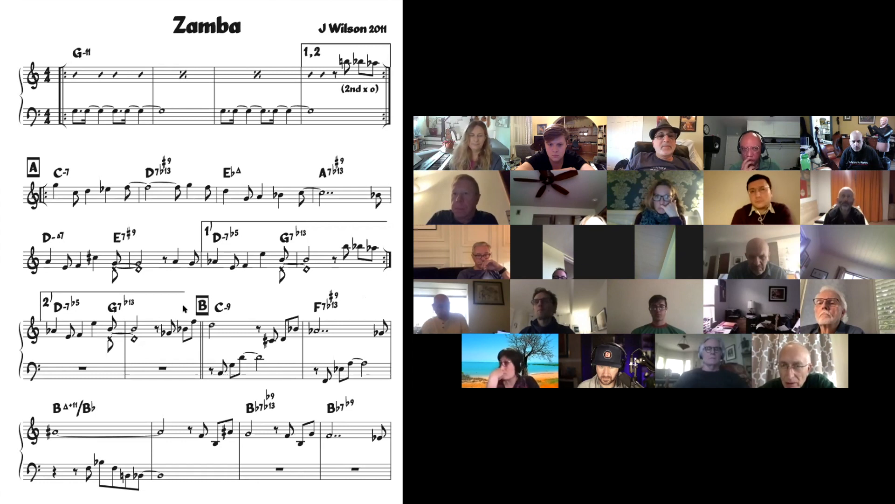
pyautogui.moveTo(183, 302)
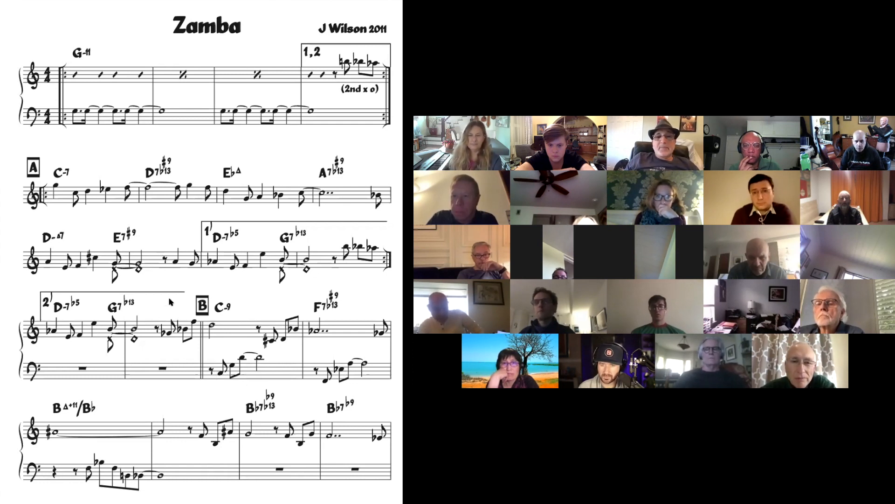
pyautogui.scroll(-3)
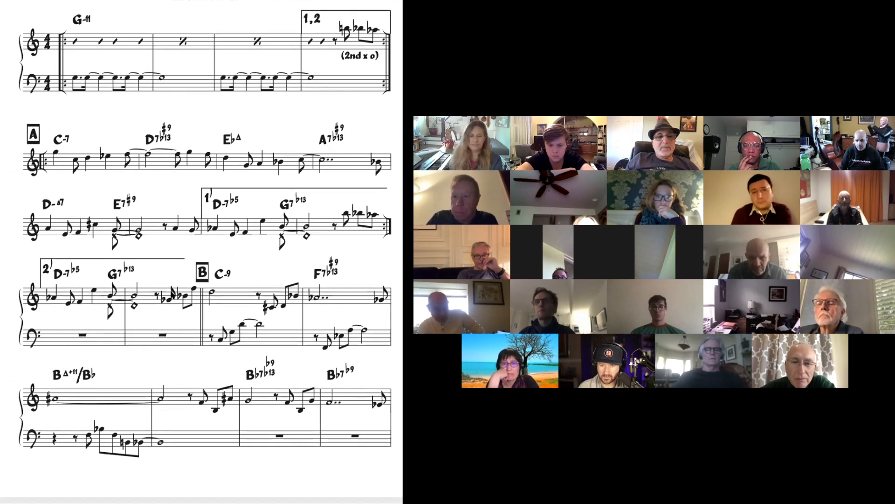
pyautogui.scroll(-3)
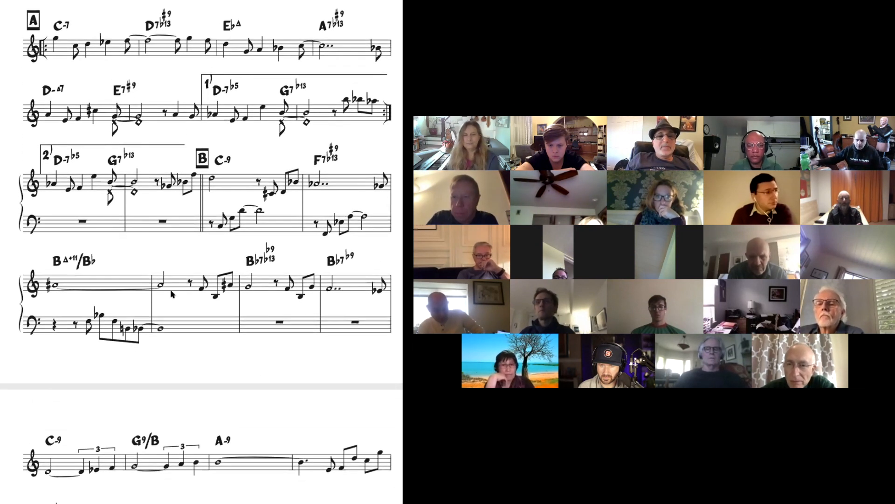
pyautogui.scroll(-3)
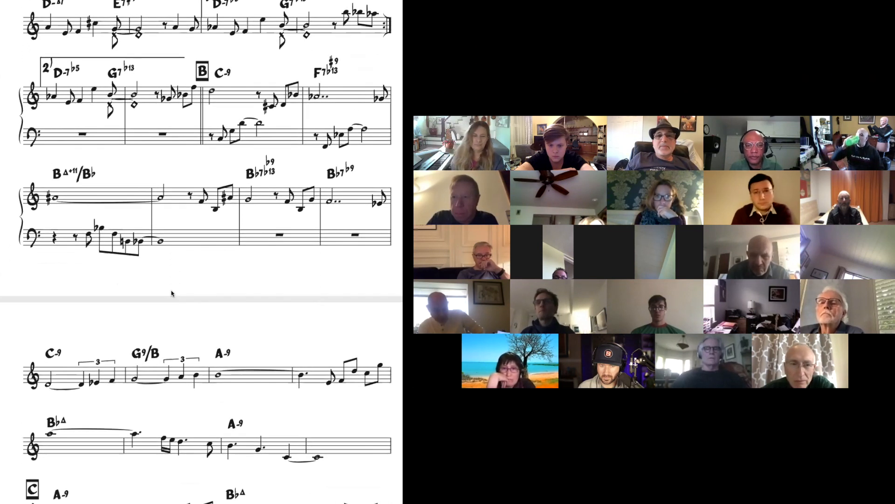
pyautogui.scroll(-3)
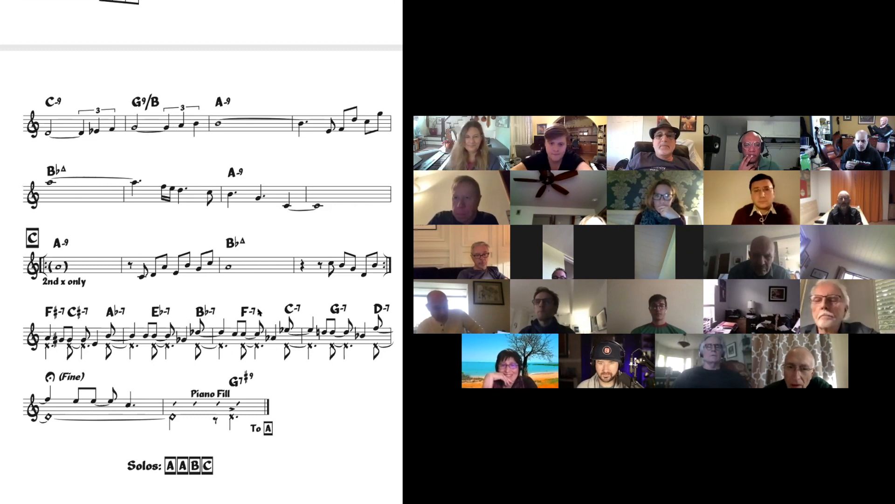
pyautogui.moveTo(352, 470)
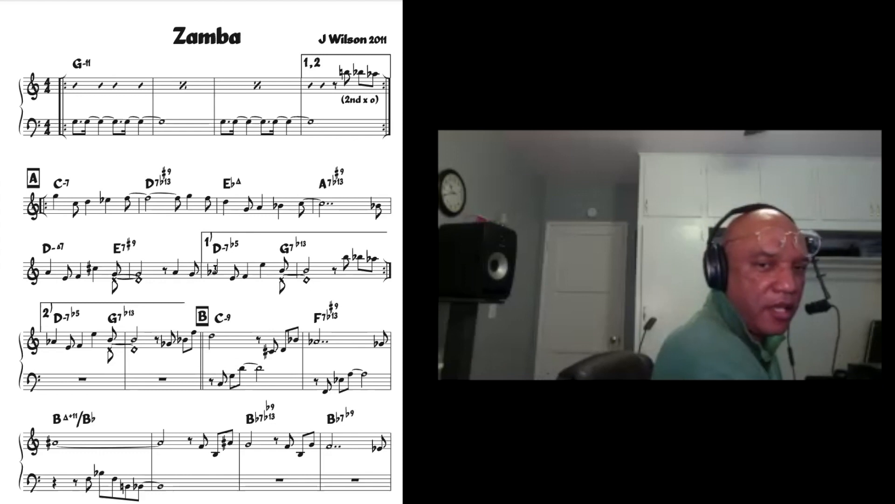
pyautogui.scroll(3)
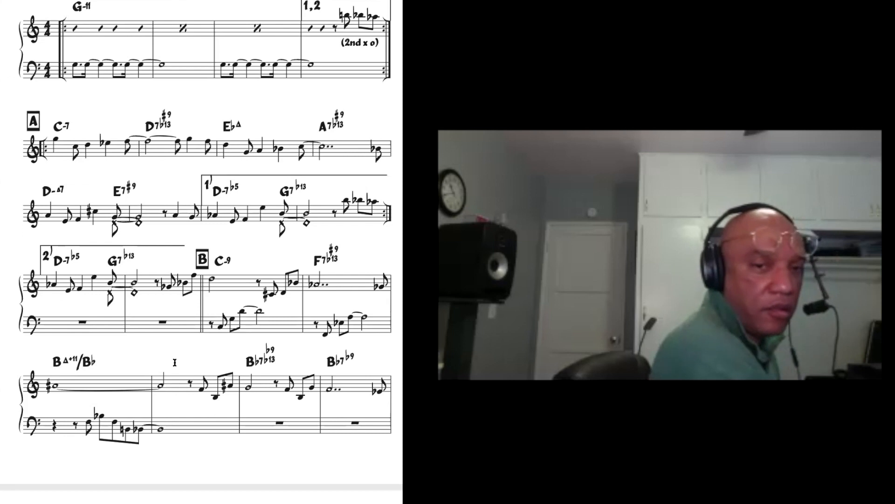
pyautogui.scroll(-3)
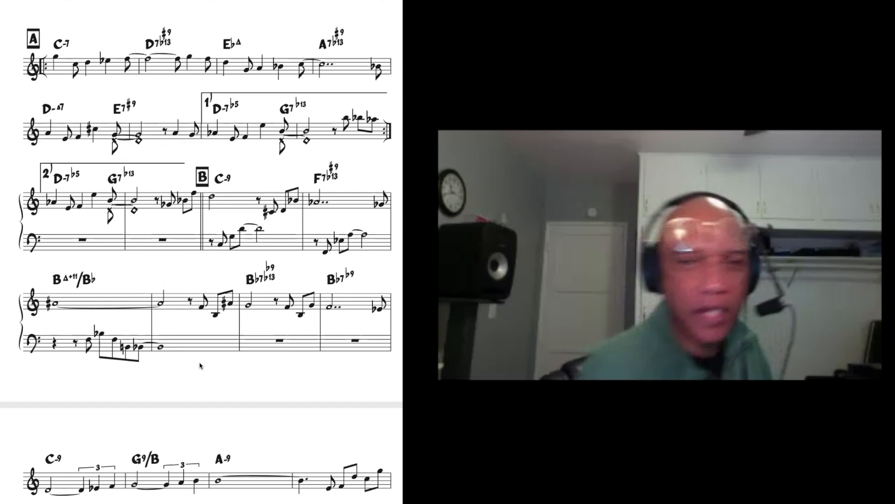
pyautogui.scroll(-3)
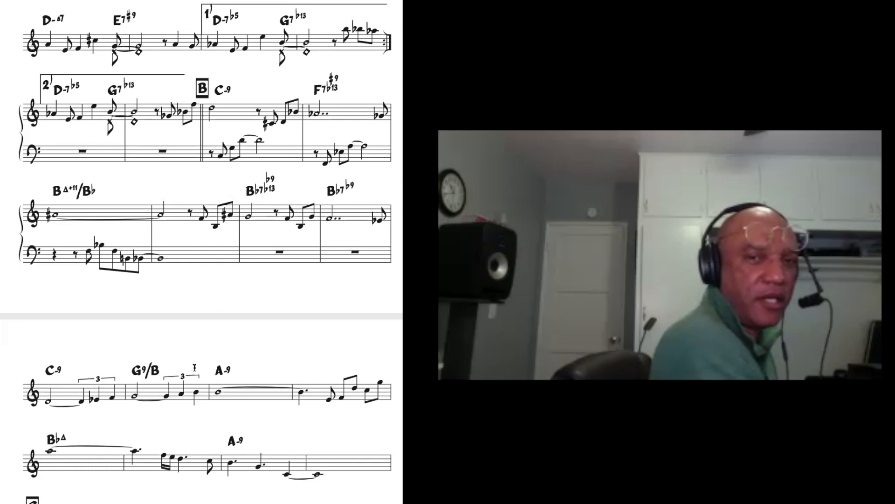